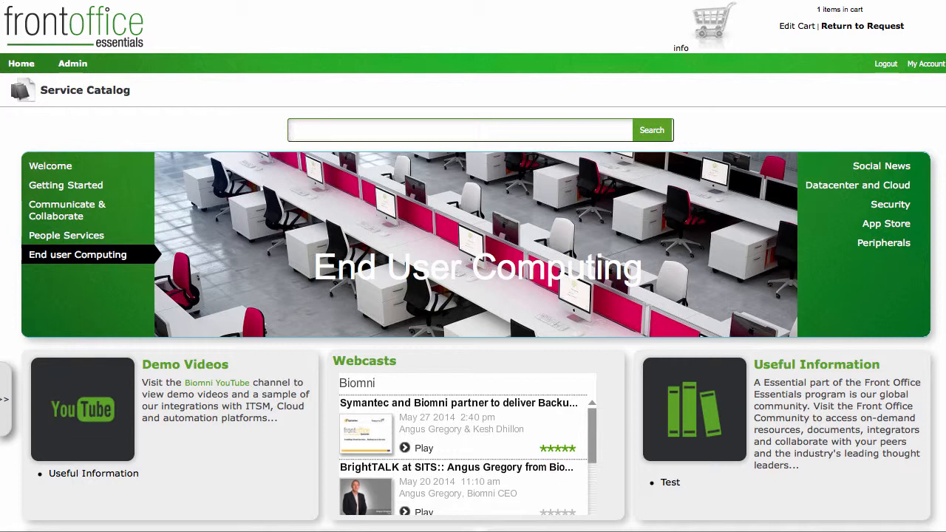
- Switch the Service Catalog banner carousel to the Welcome slide from the left menu
click(461, 130)
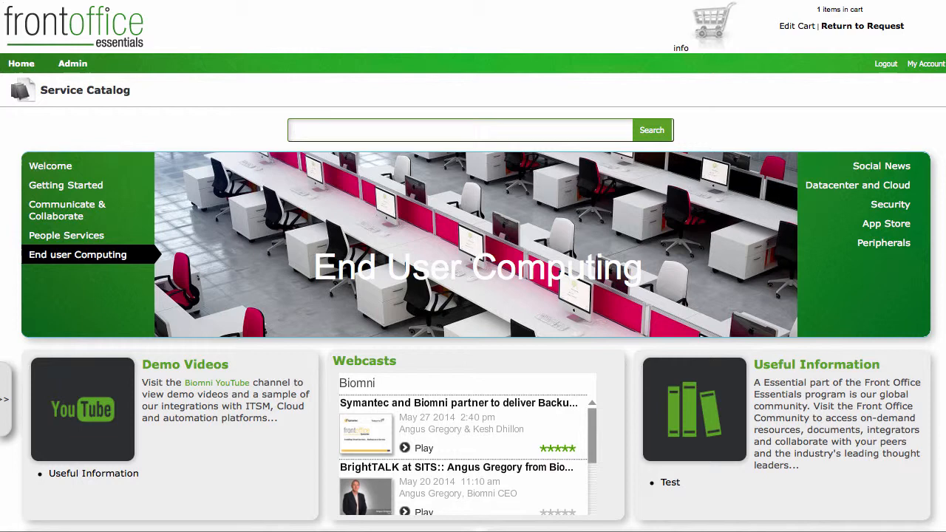
mouse_move(124, 180)
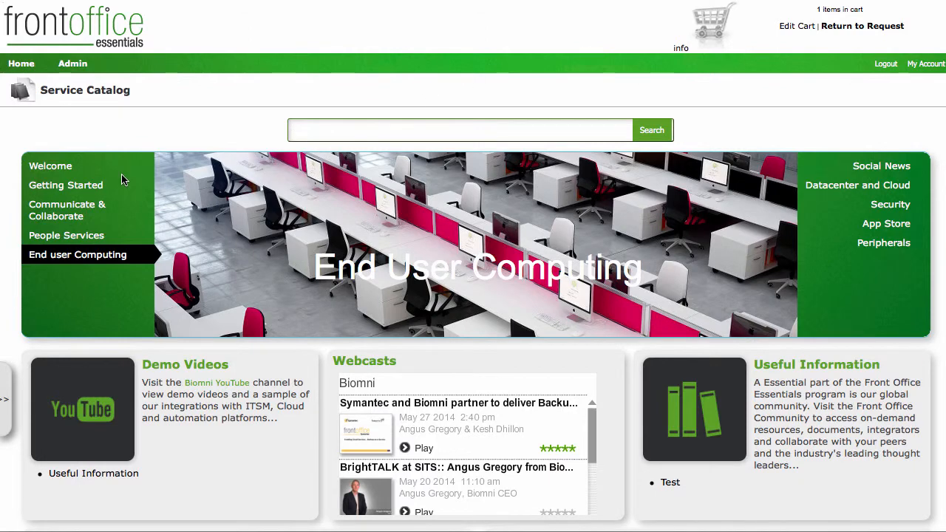
click(51, 166)
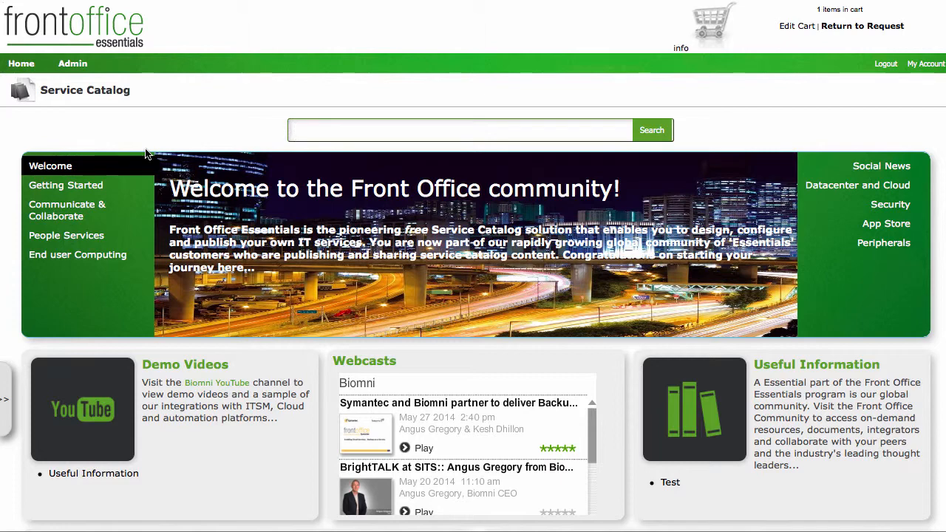
click(65, 185)
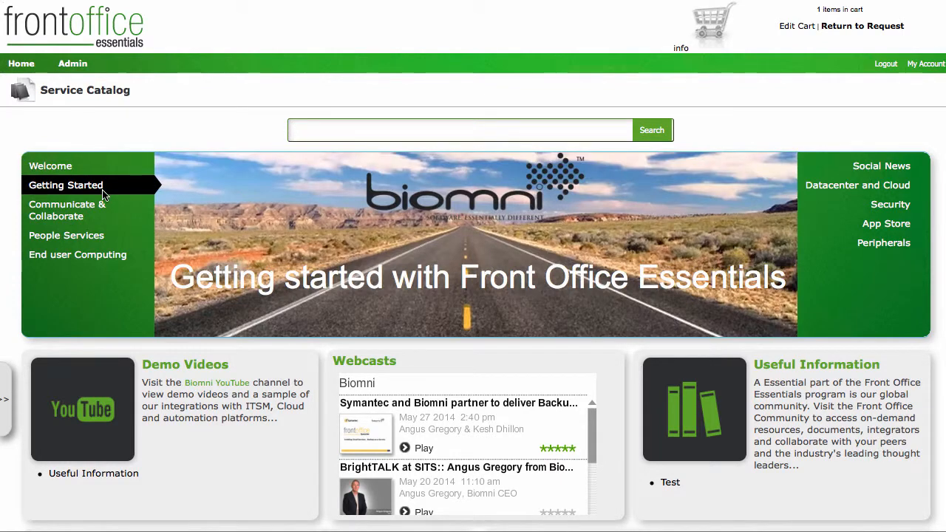
click(50, 165)
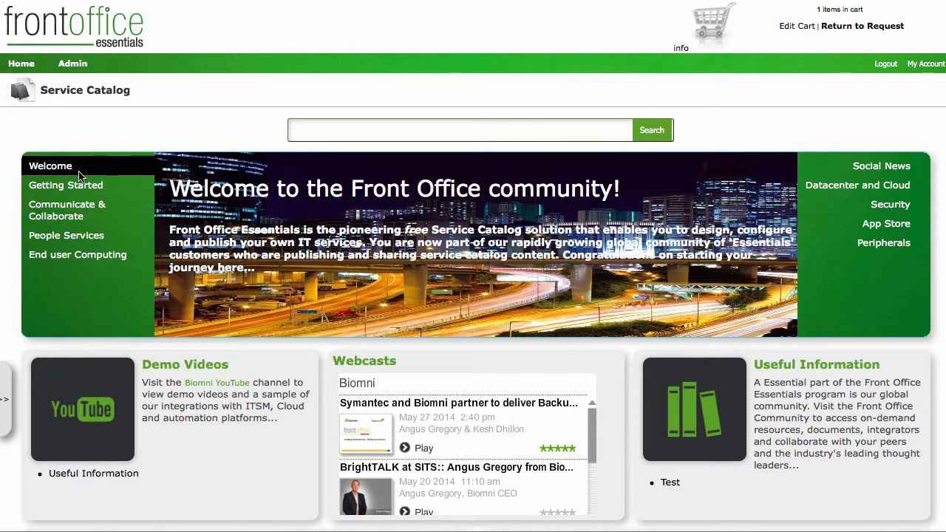
click(65, 185)
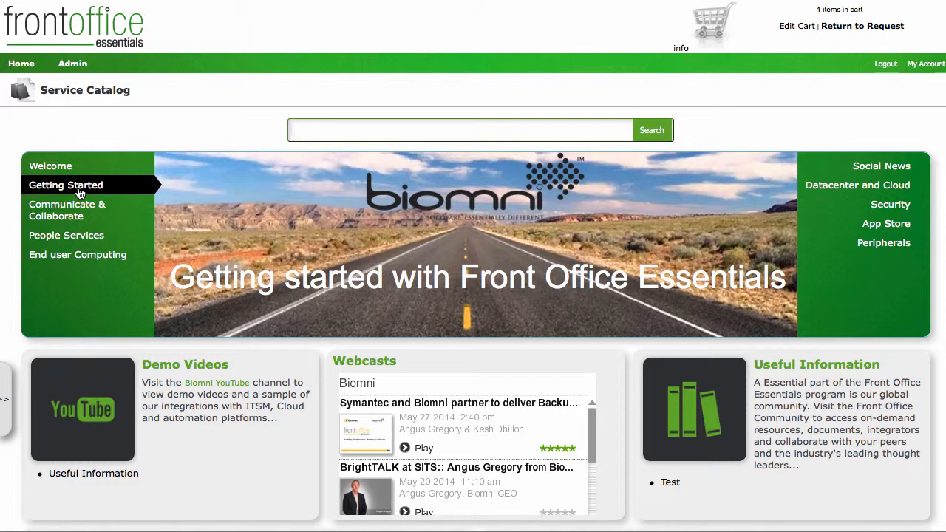
click(65, 184)
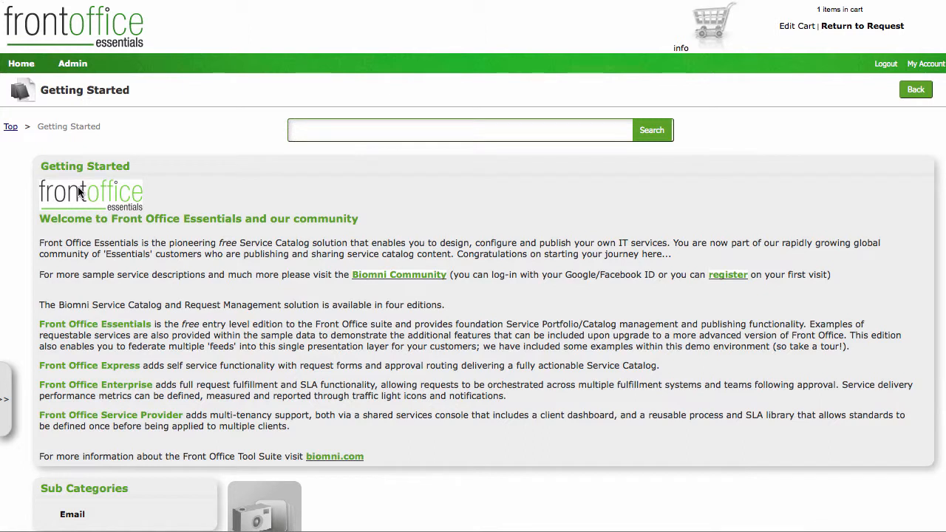
mouse_move(260, 234)
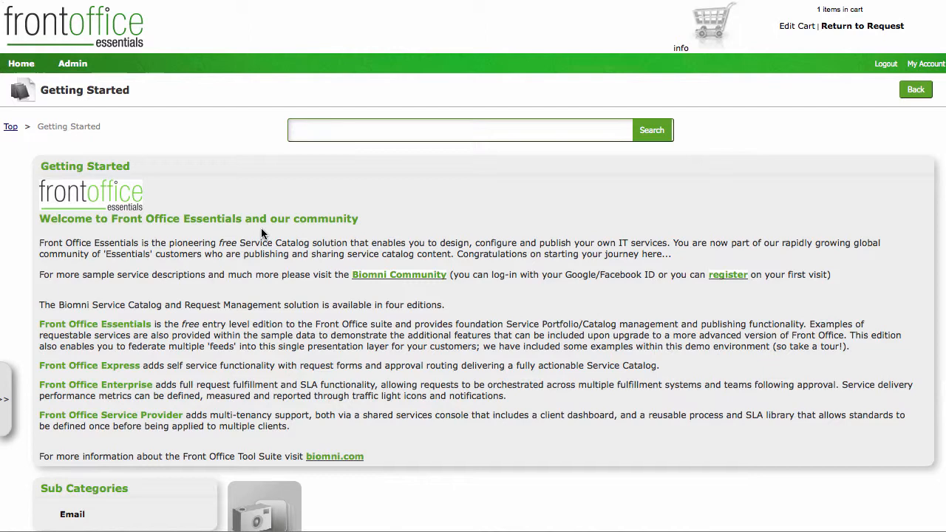
mouse_move(164, 159)
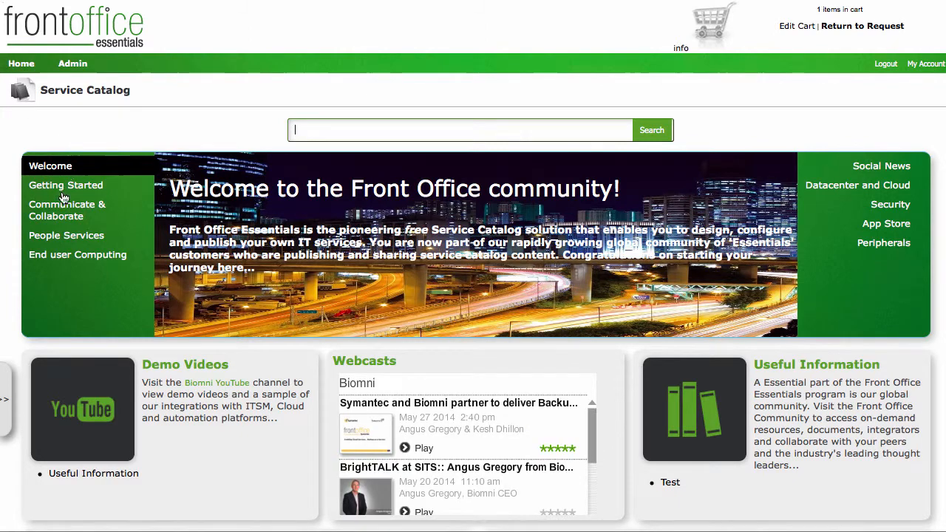
click(65, 184)
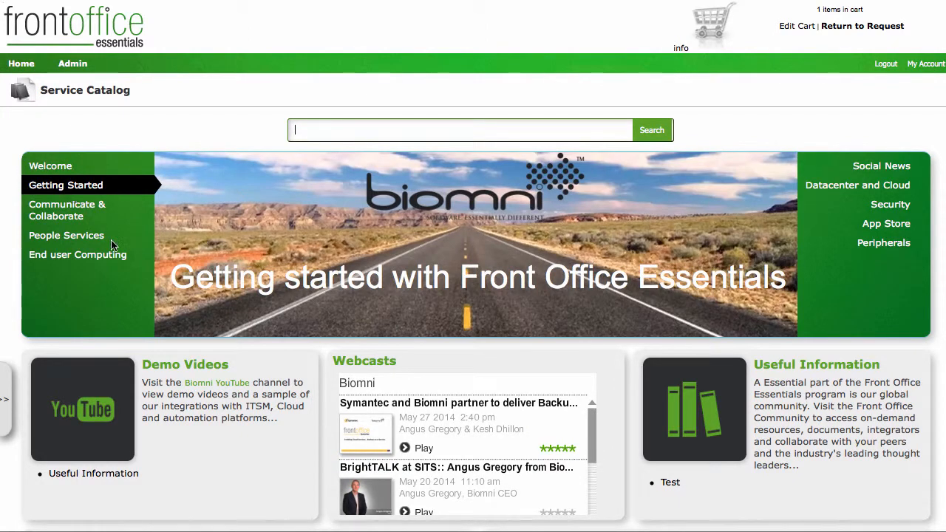
click(65, 237)
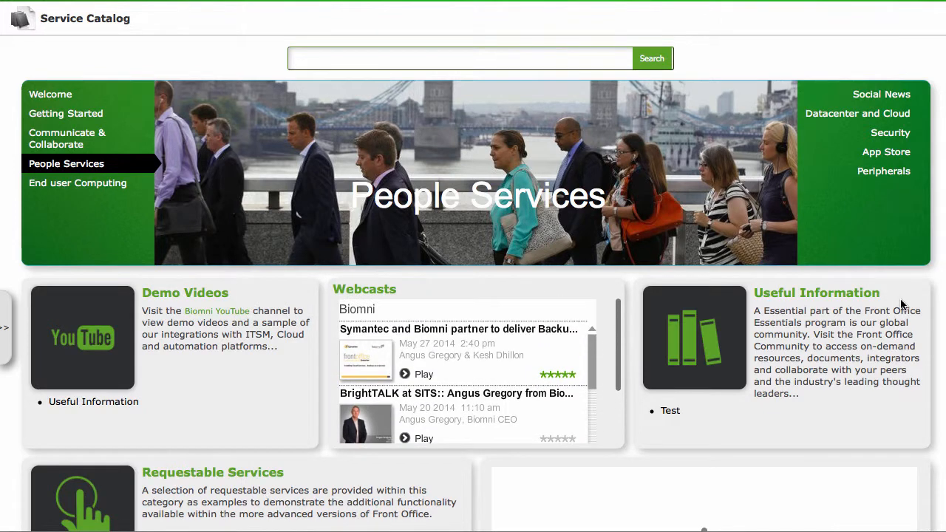
scroll(down, 3)
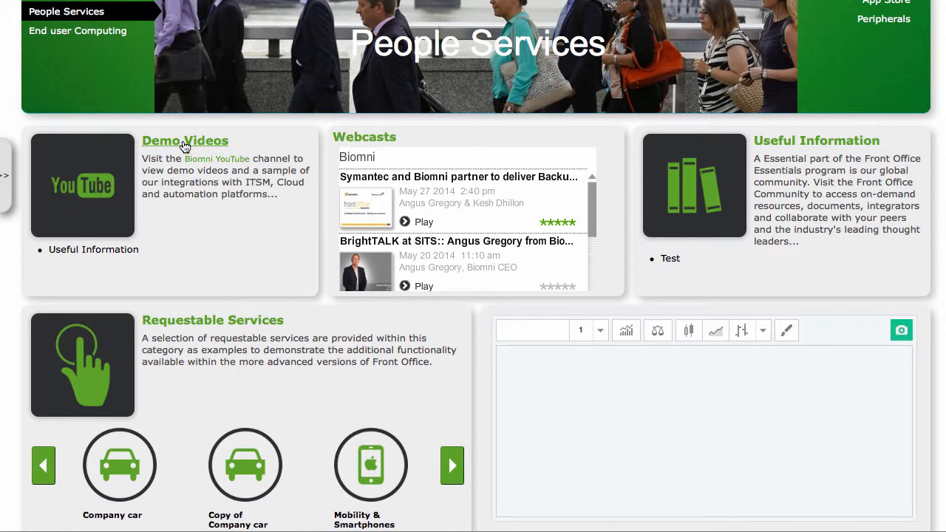
click(185, 140)
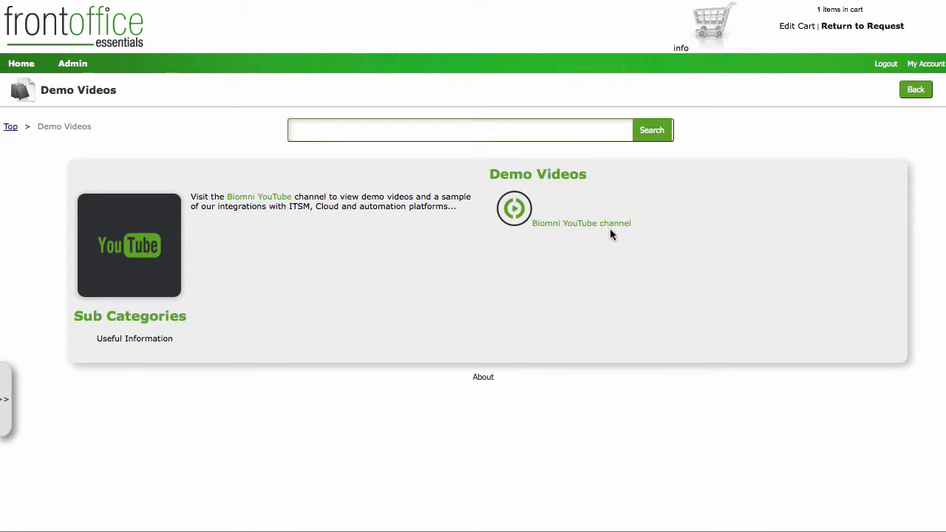
mouse_move(41, 104)
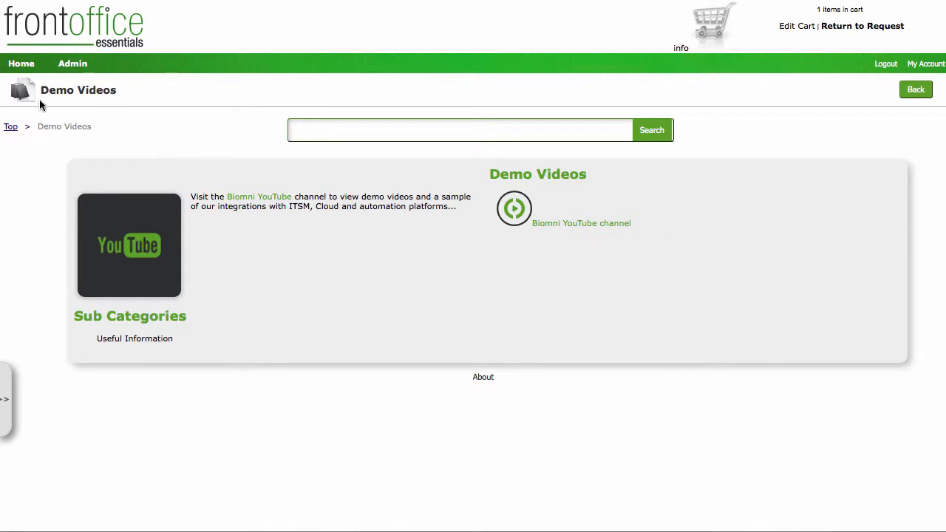
mouse_move(11, 130)
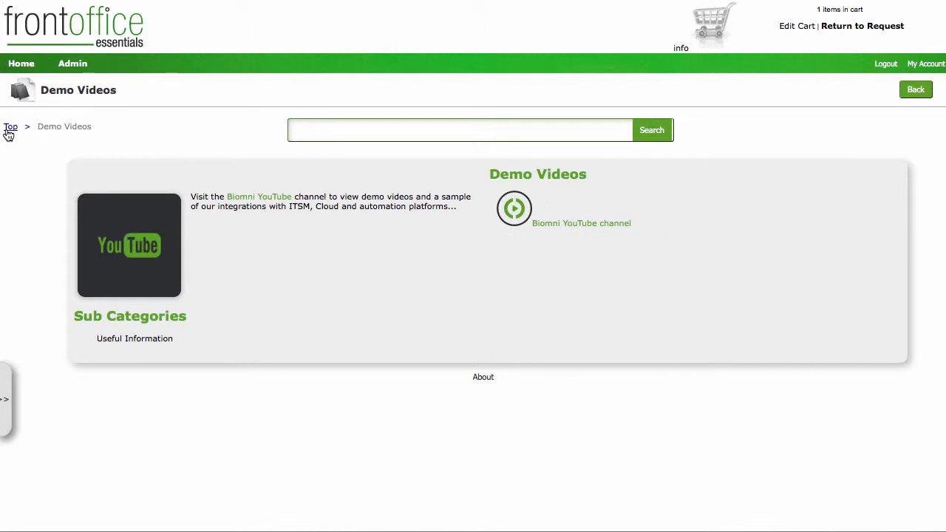
click(10, 127)
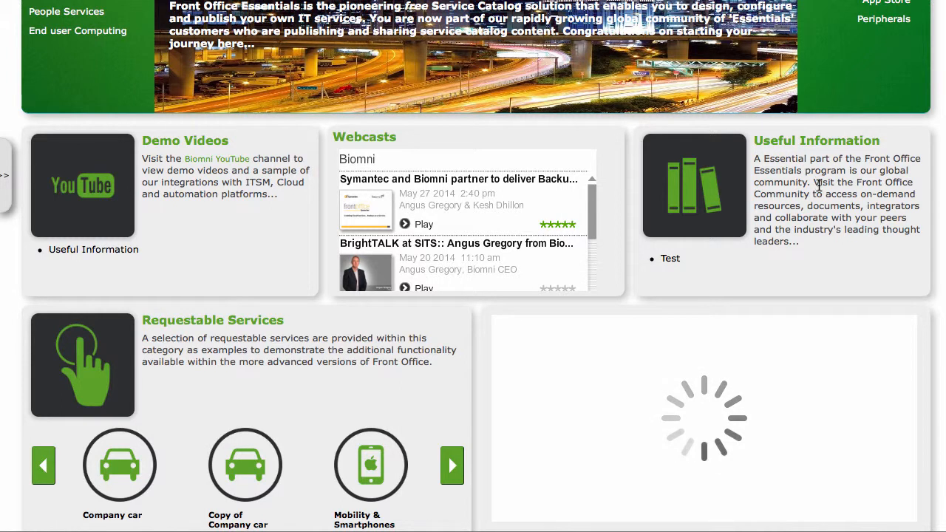
- Open the Company car bundle details from Requestable Services, showing five vehicle choices
scroll(down, 3)
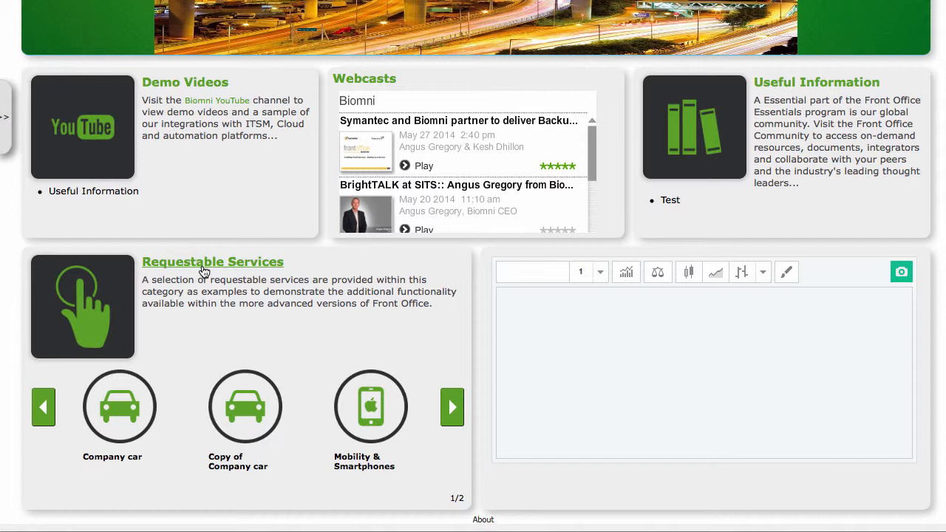
mouse_move(136, 407)
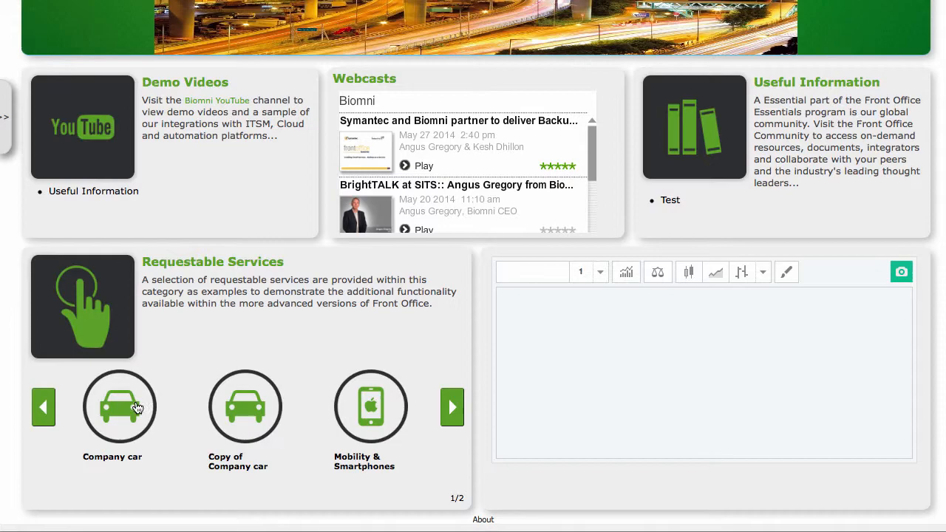
click(118, 407)
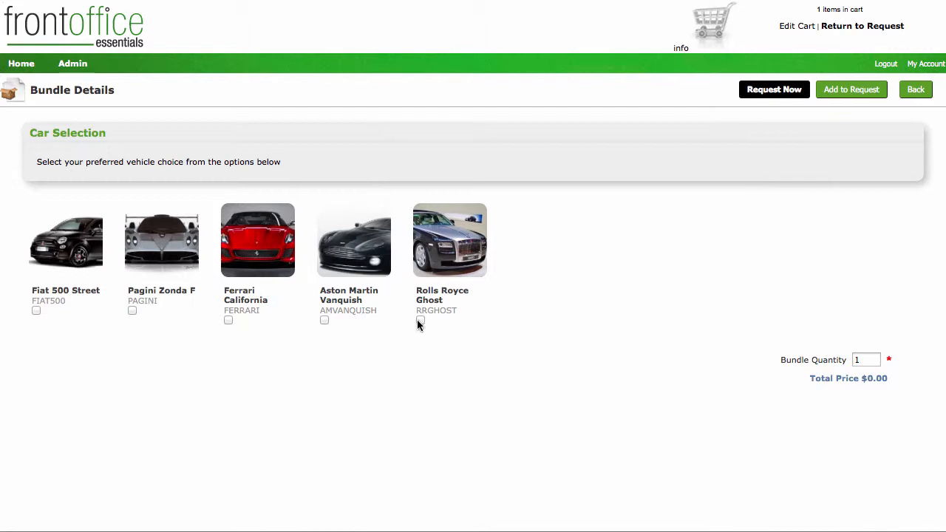
- Select the Rolls Royce Ghost and request it now, confirming replacement of the in-progress request
click(419, 320)
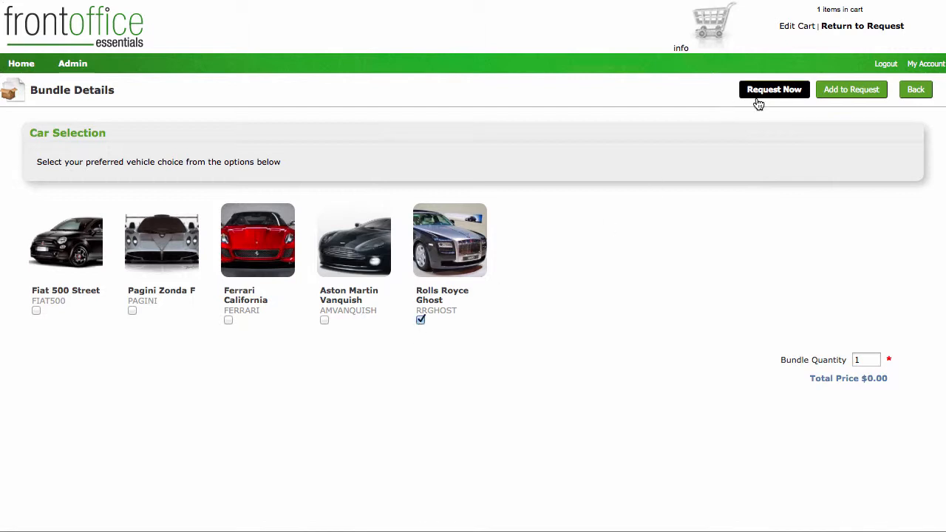
click(774, 90)
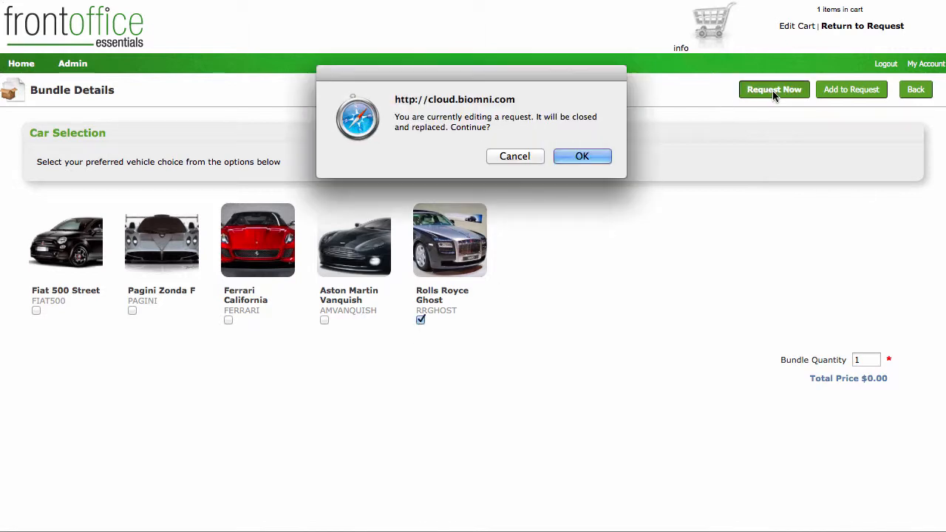
click(583, 157)
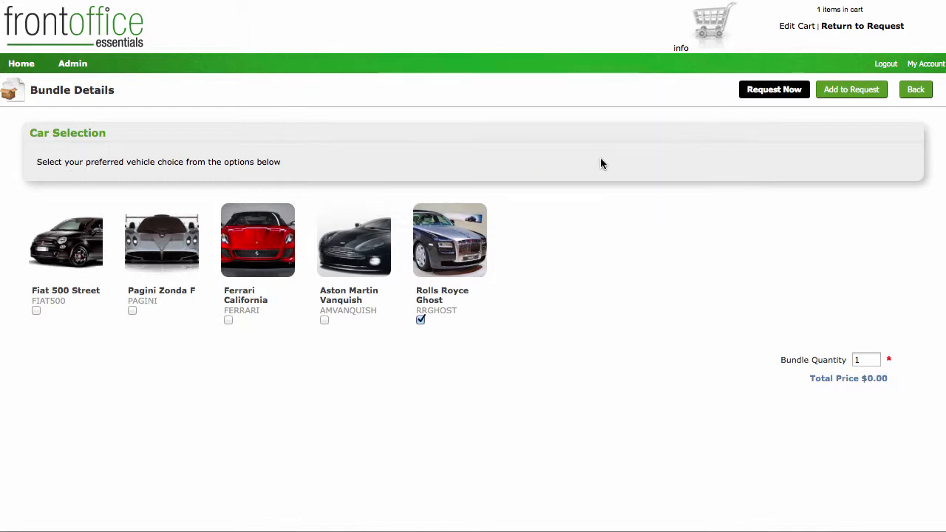
click(774, 90)
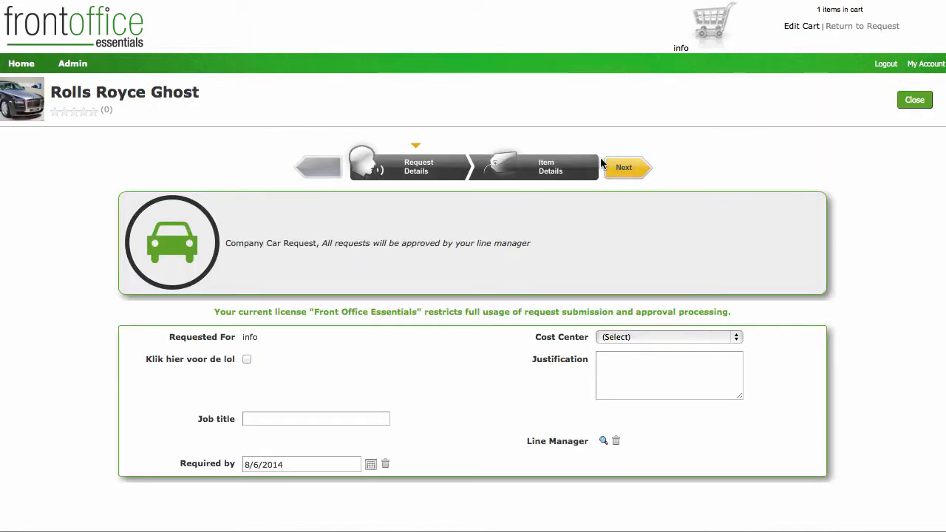
mouse_move(365, 369)
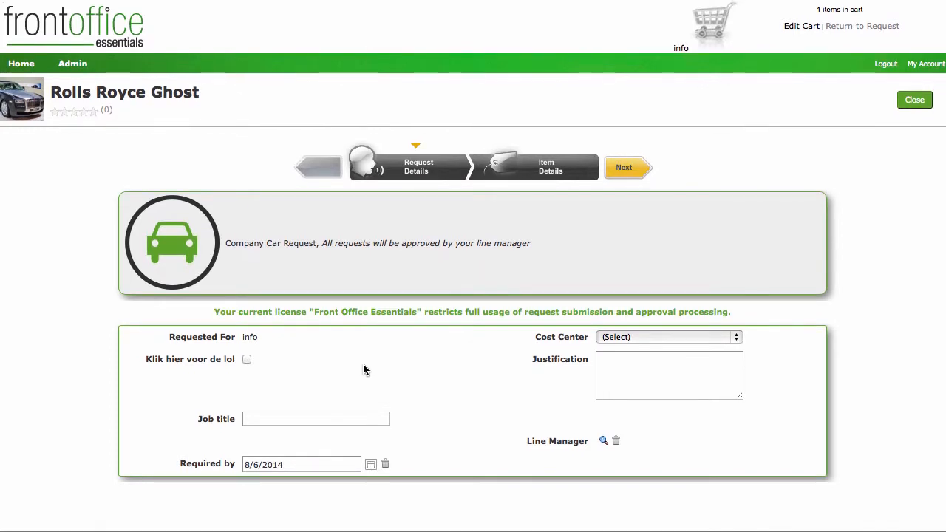
mouse_move(789, 107)
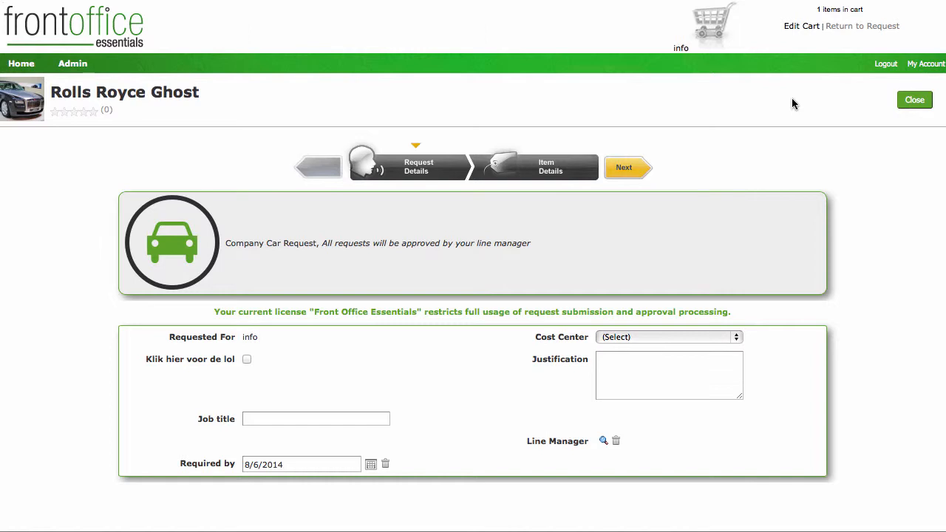
mouse_move(102, 86)
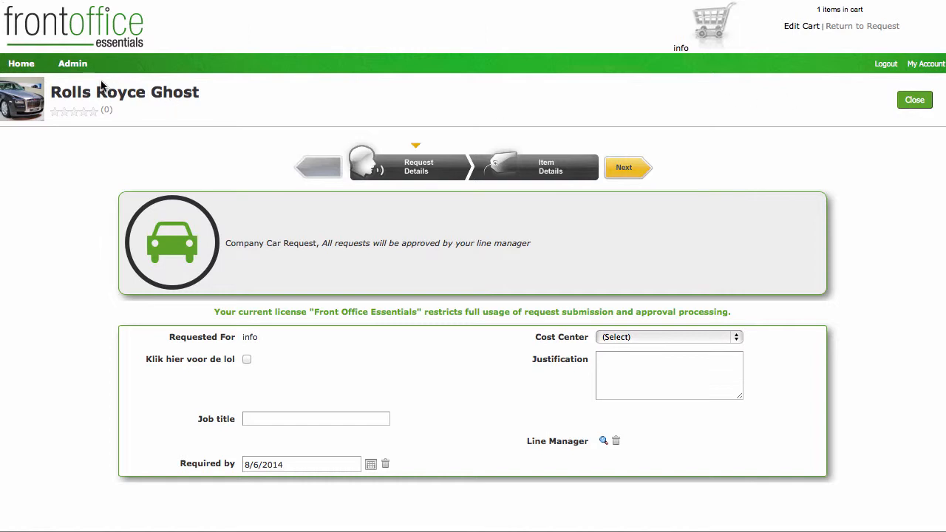
mouse_move(21, 63)
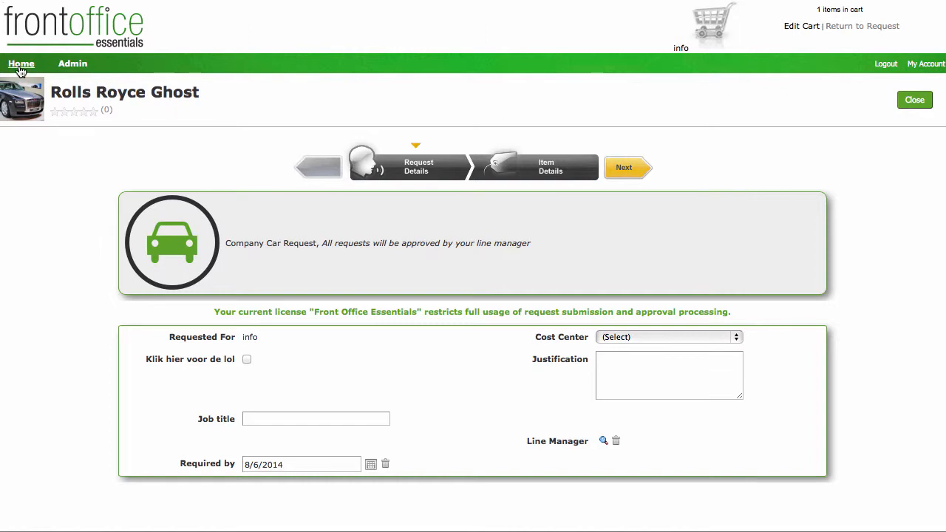
- Return to the catalog home and open the People Services category page
click(20, 63)
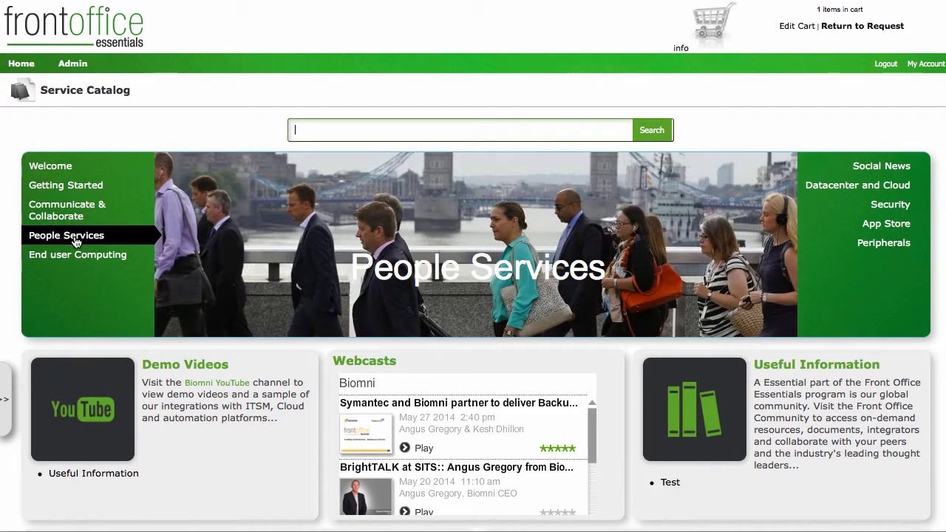
click(66, 235)
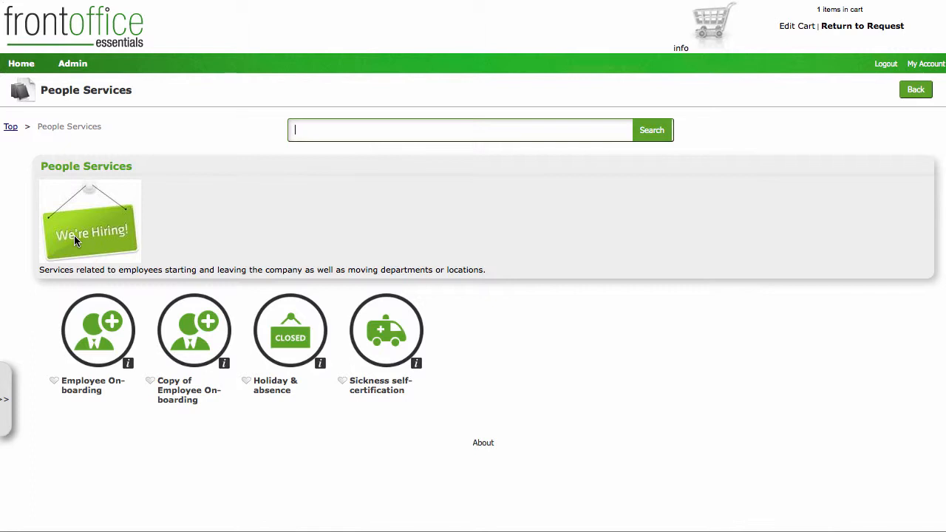
mouse_move(111, 306)
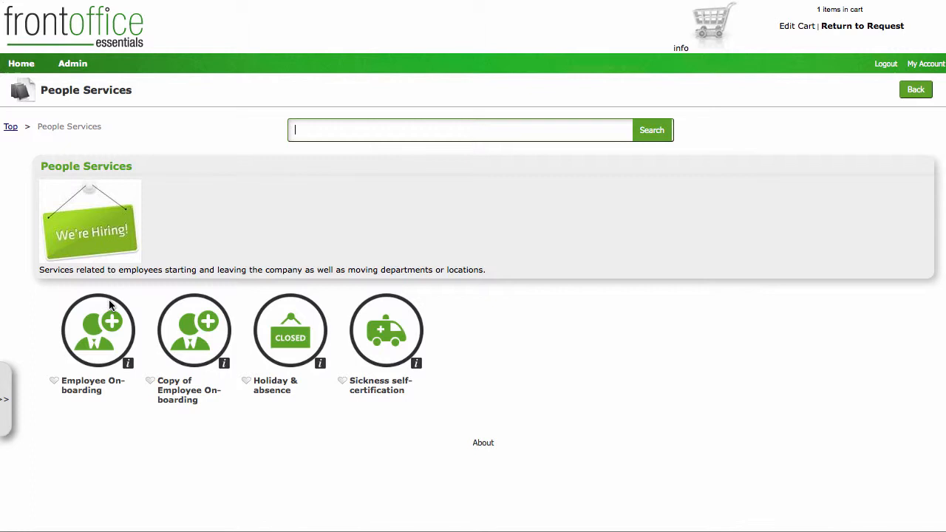
mouse_move(163, 322)
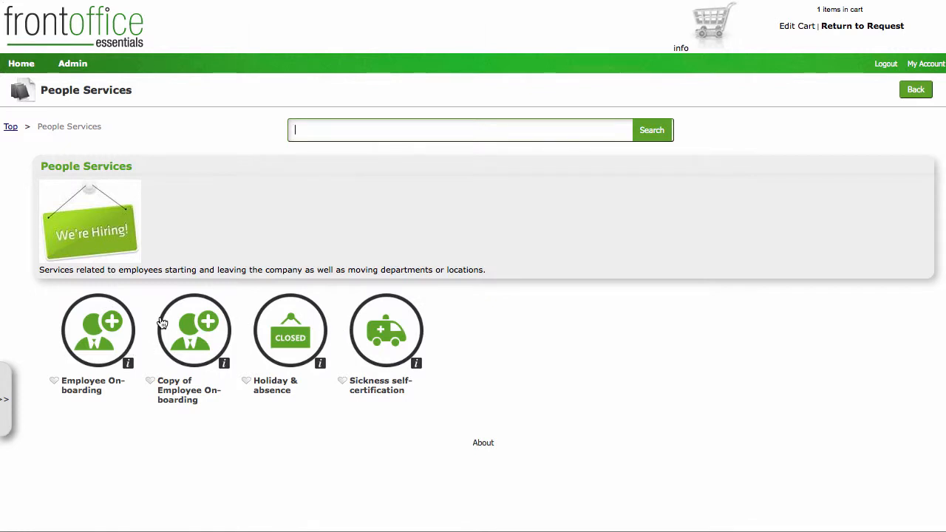
mouse_move(115, 334)
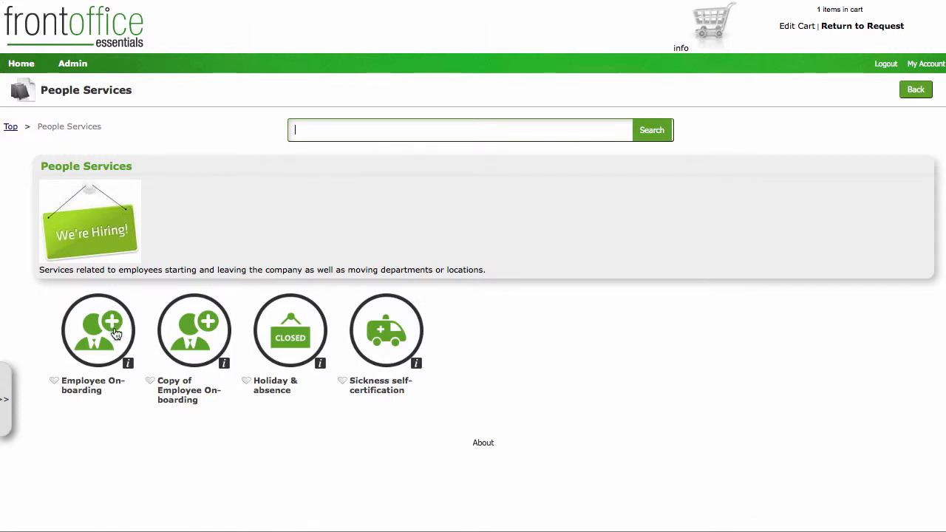
mouse_move(127, 363)
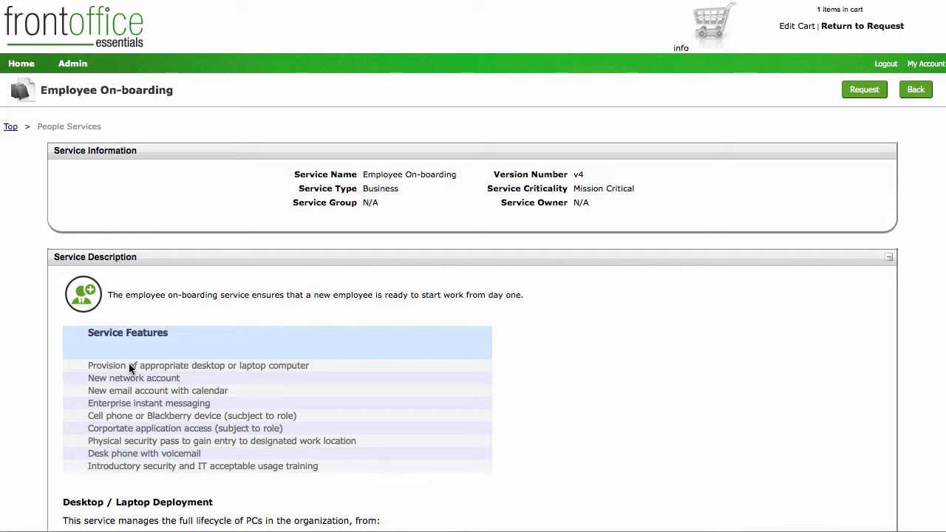
scroll(down, 3)
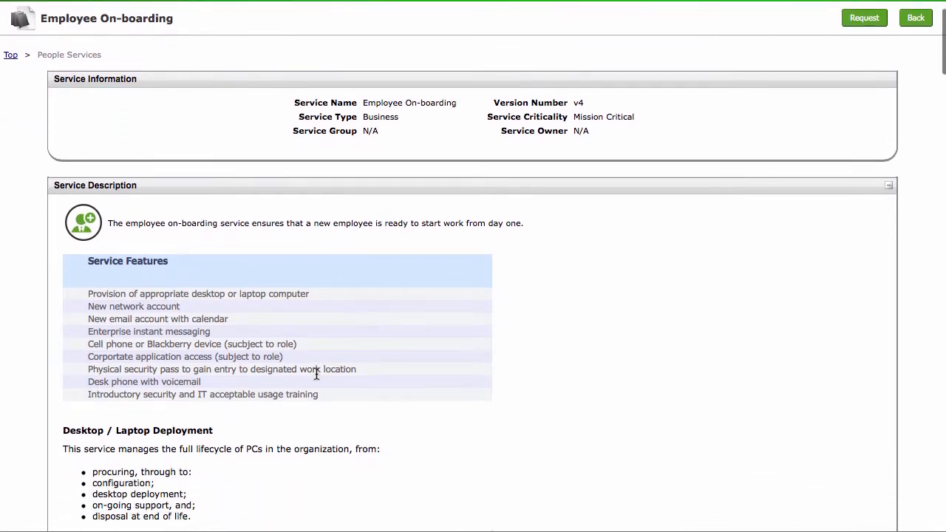
scroll(down, 3)
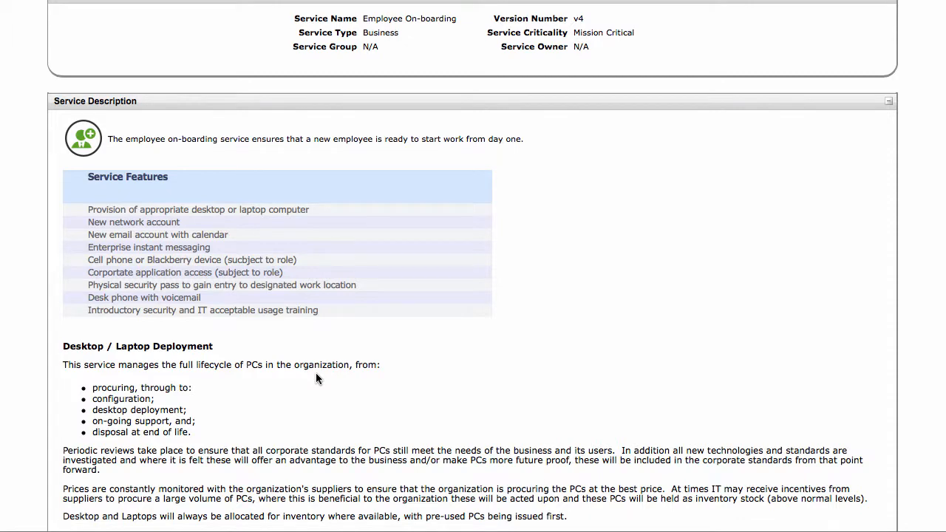
scroll(down, 3)
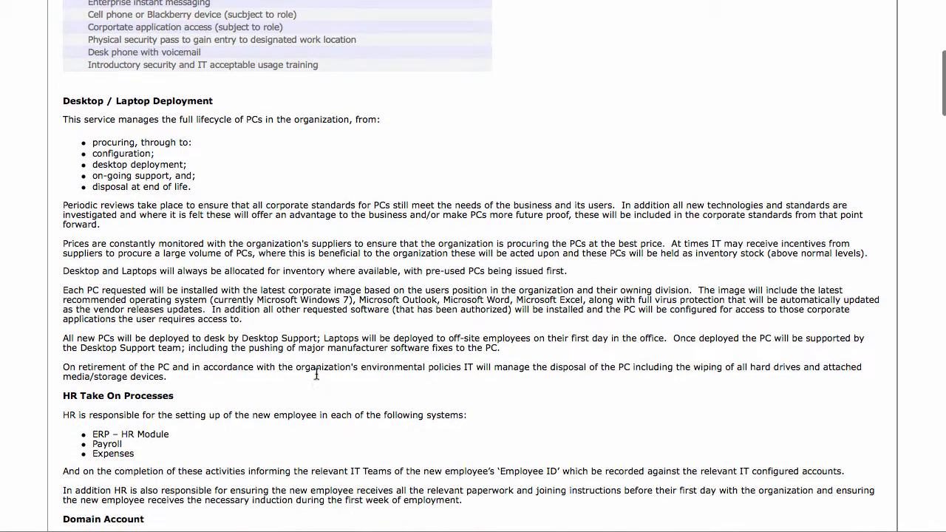
scroll(down, 3)
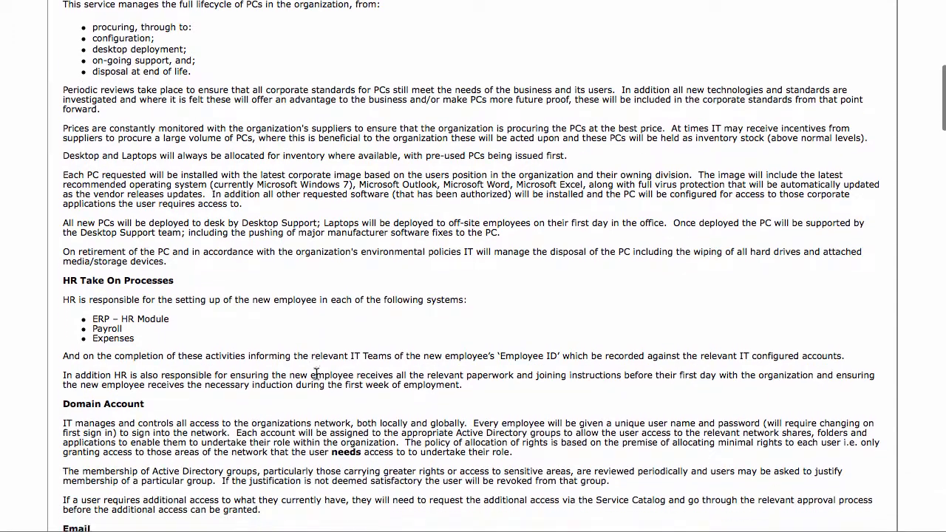
scroll(down, 3)
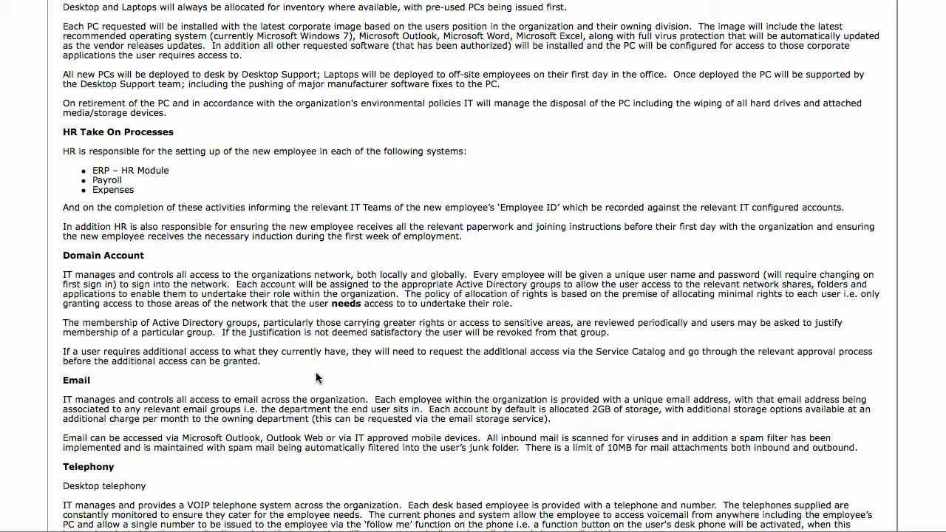
scroll(down, 3)
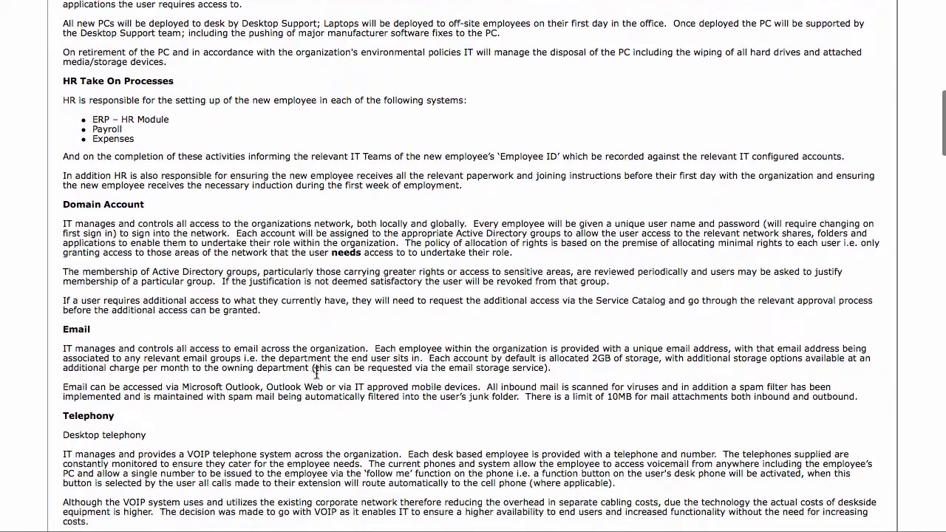
scroll(down, 3)
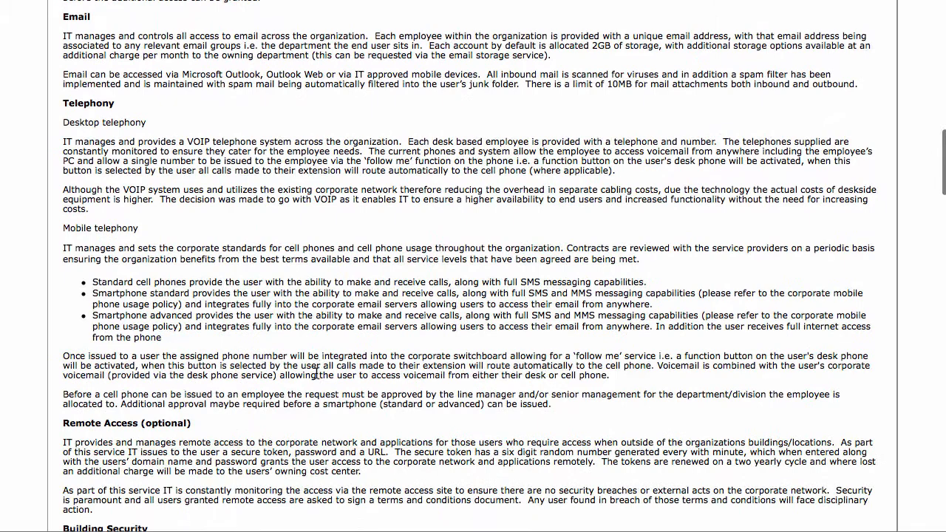
scroll(down, 3)
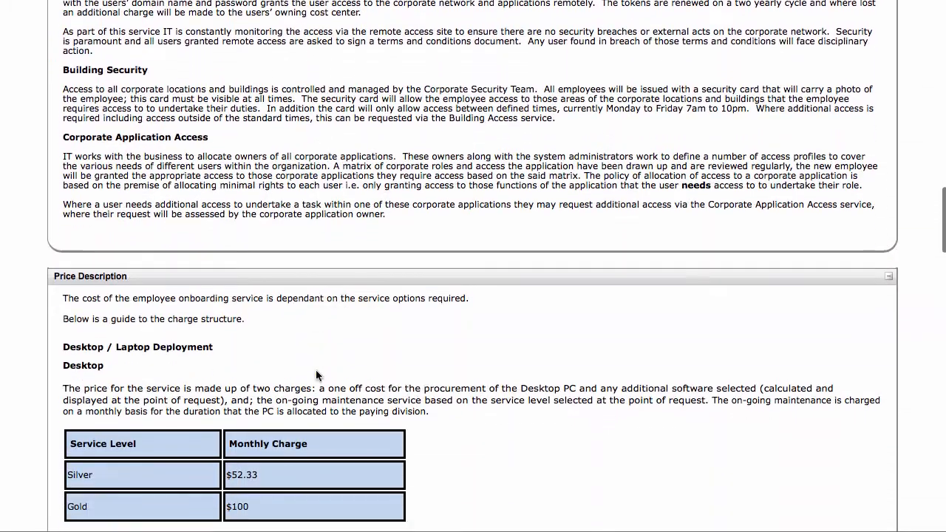
scroll(down, 3)
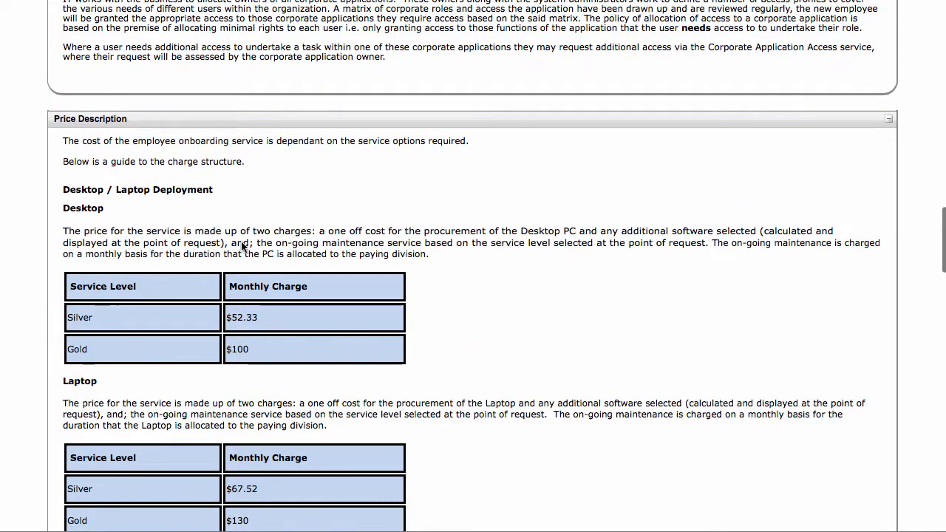
scroll(down, 3)
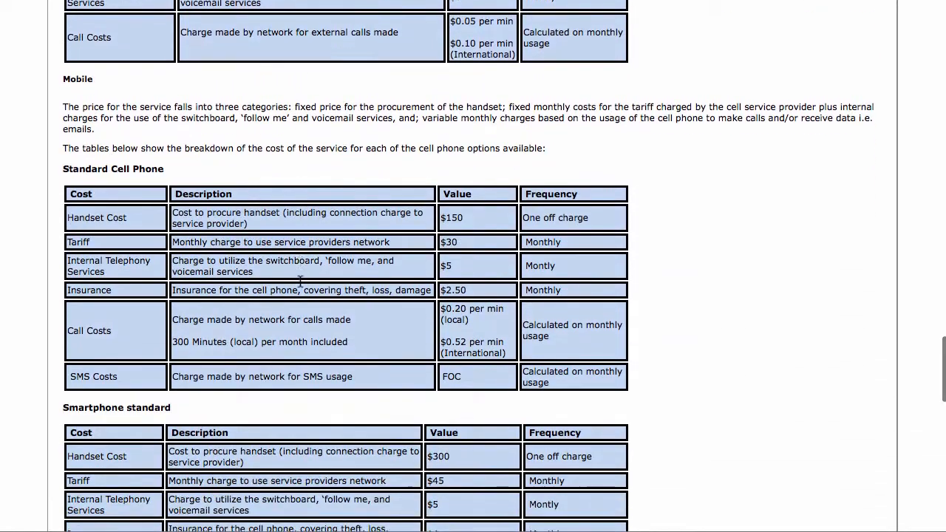
scroll(down, 3)
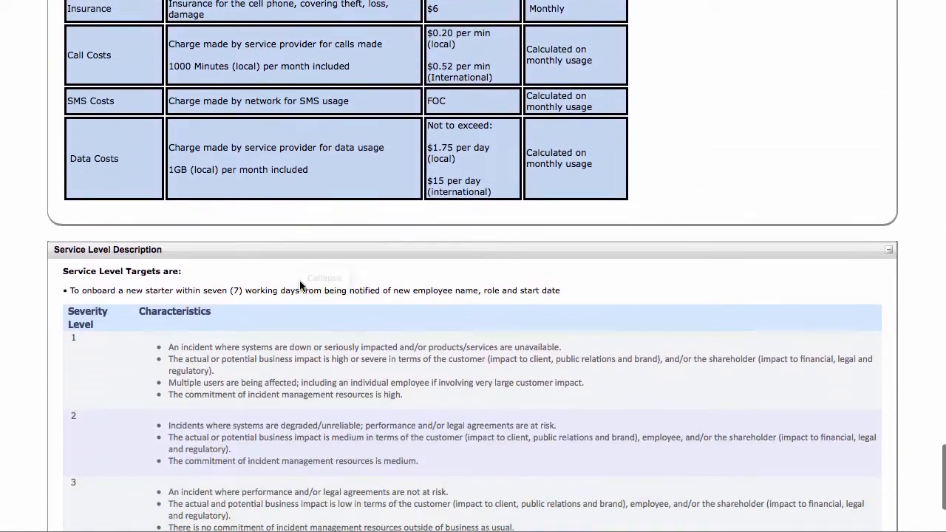
scroll(down, 3)
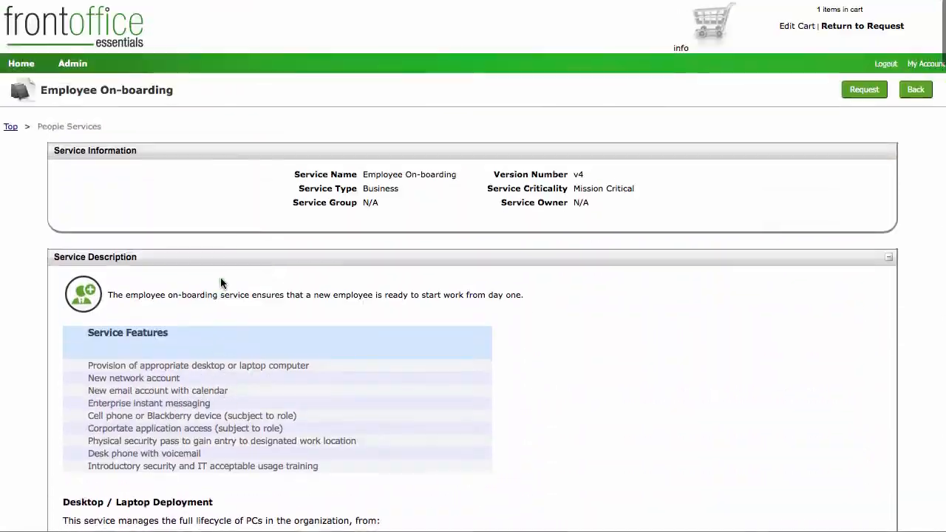
mouse_move(254, 145)
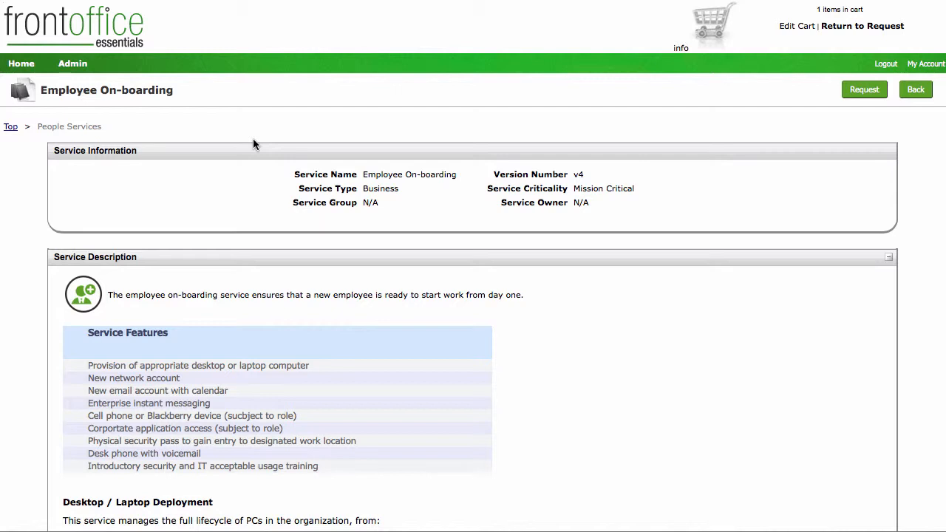
mouse_move(38, 90)
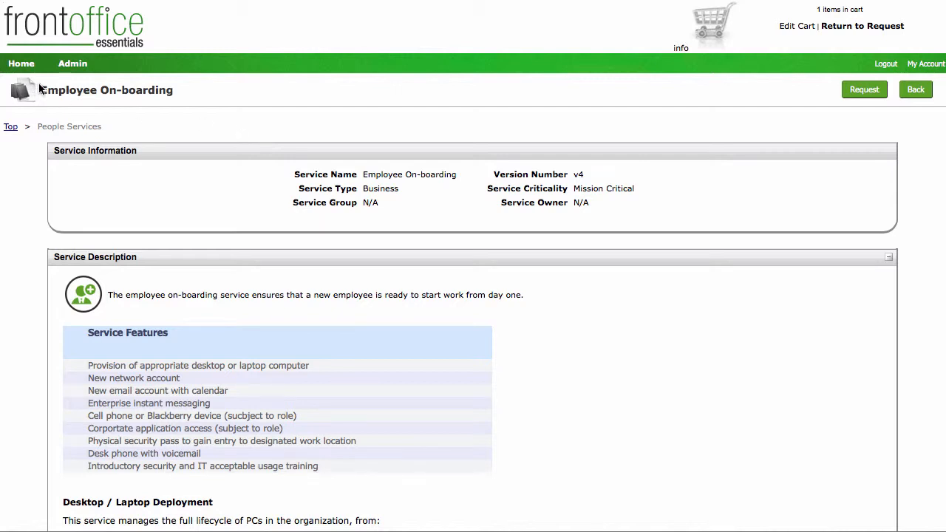
mouse_move(74, 67)
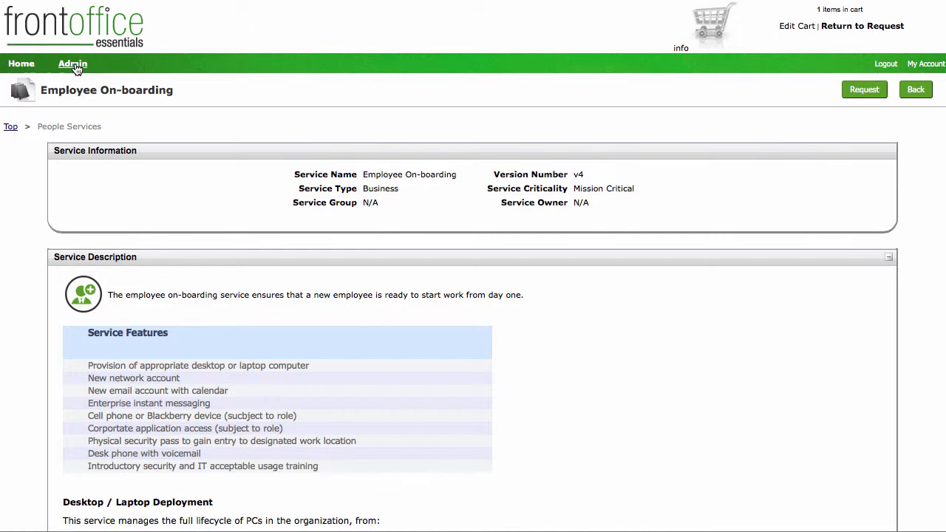
- Go to Administration and open Manage Service Catalog in edit mode
click(72, 64)
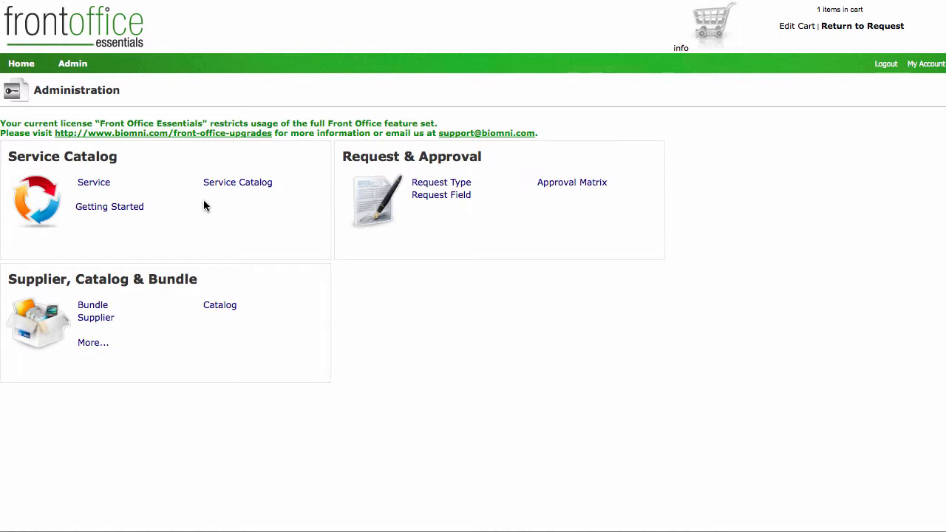
mouse_move(228, 192)
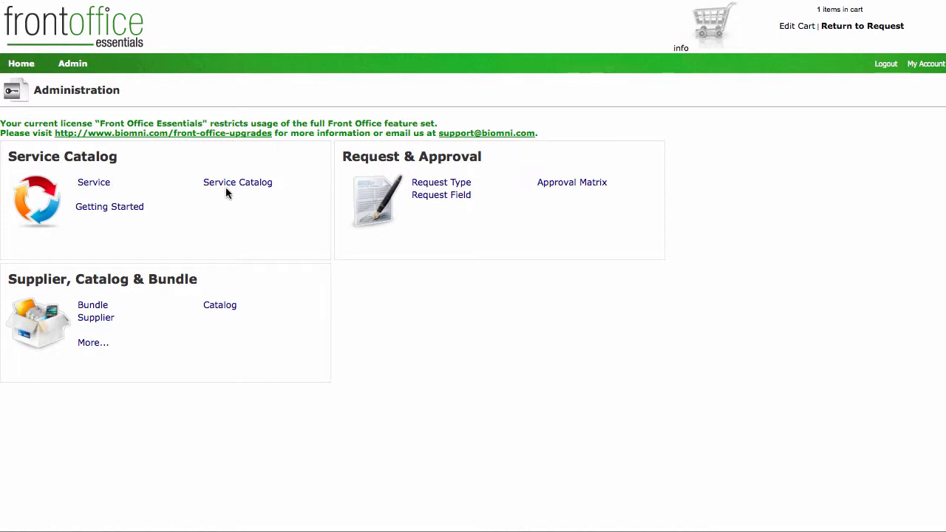
click(236, 183)
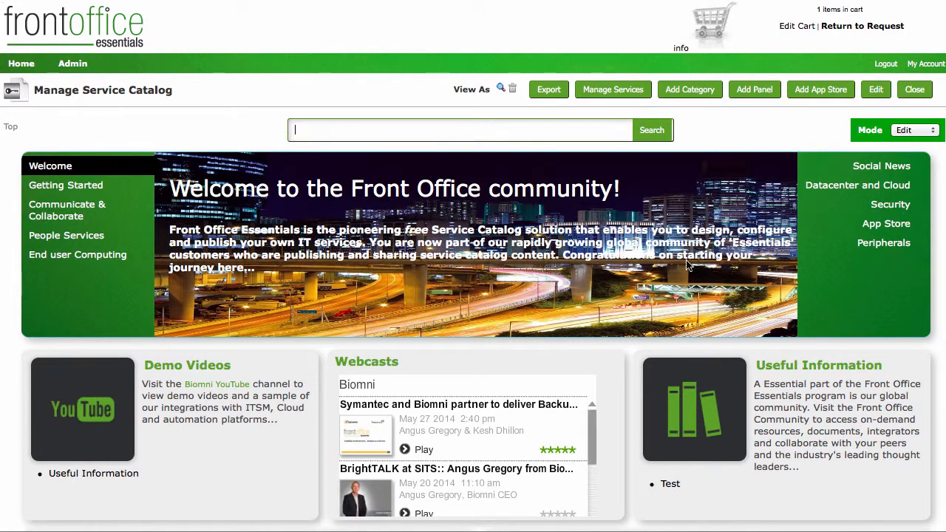
- Switch the catalog Mode to Layout, back to Edit, then return to the Service Catalog home
scroll(down, 3)
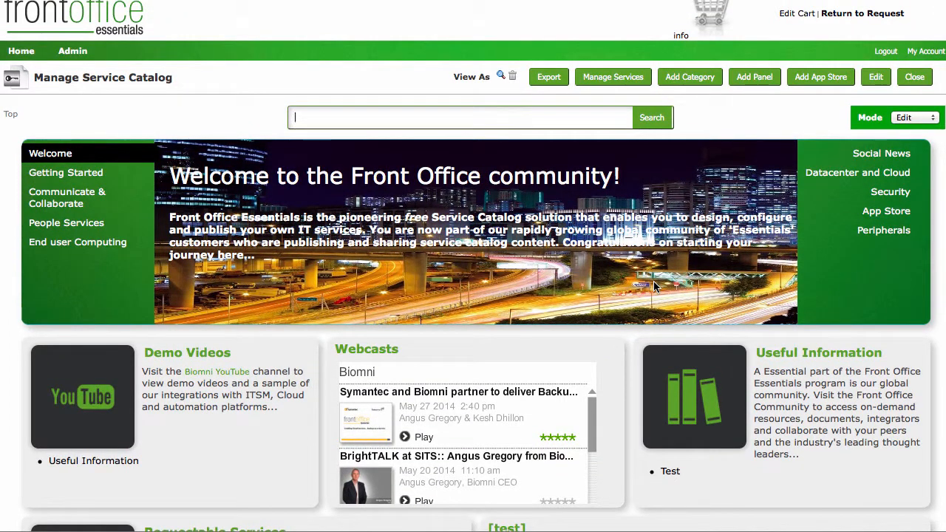
mouse_move(665, 142)
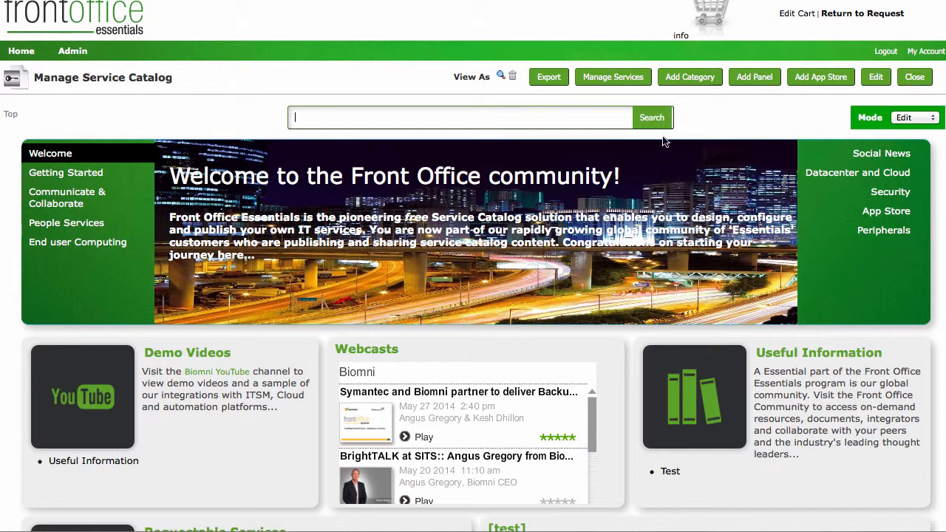
mouse_move(757, 79)
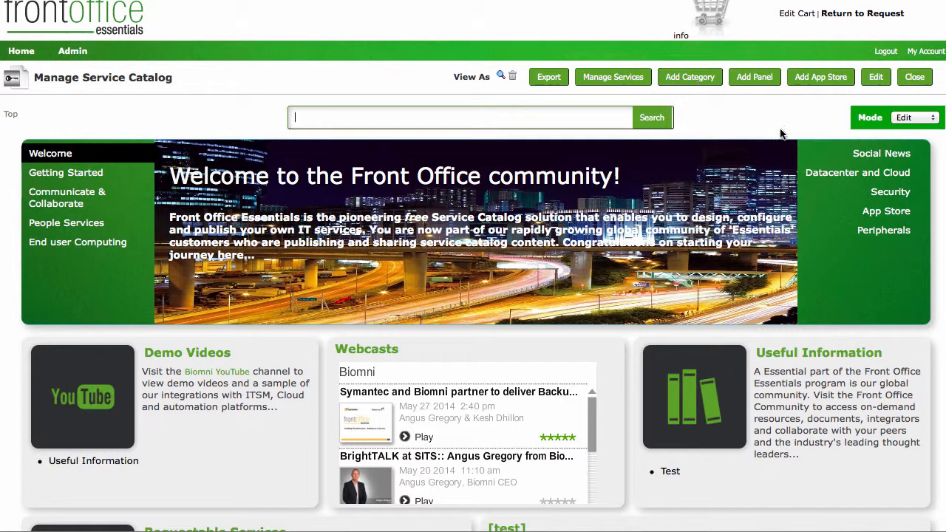
click(915, 118)
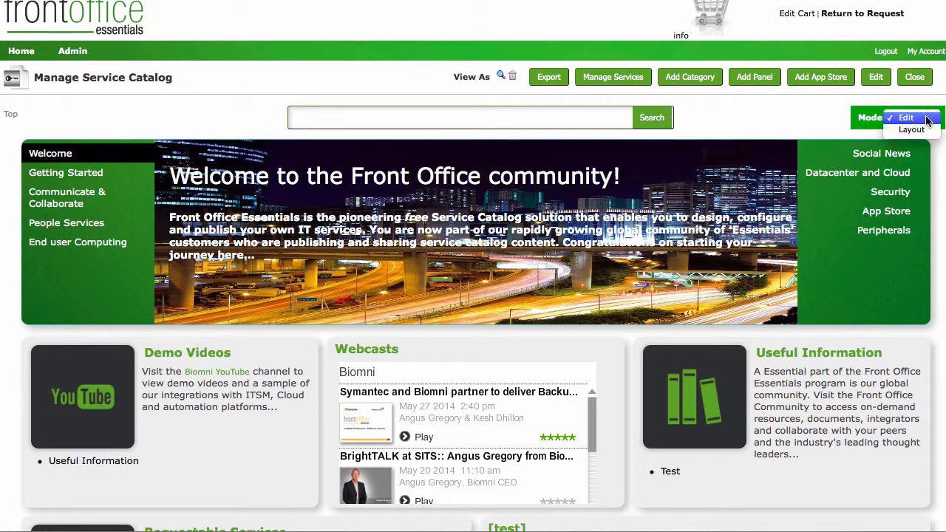
click(911, 130)
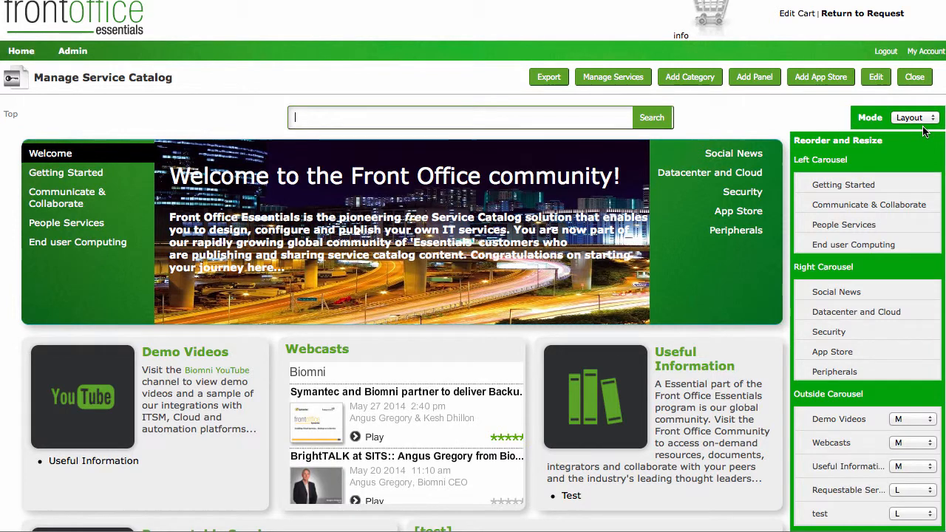
click(915, 117)
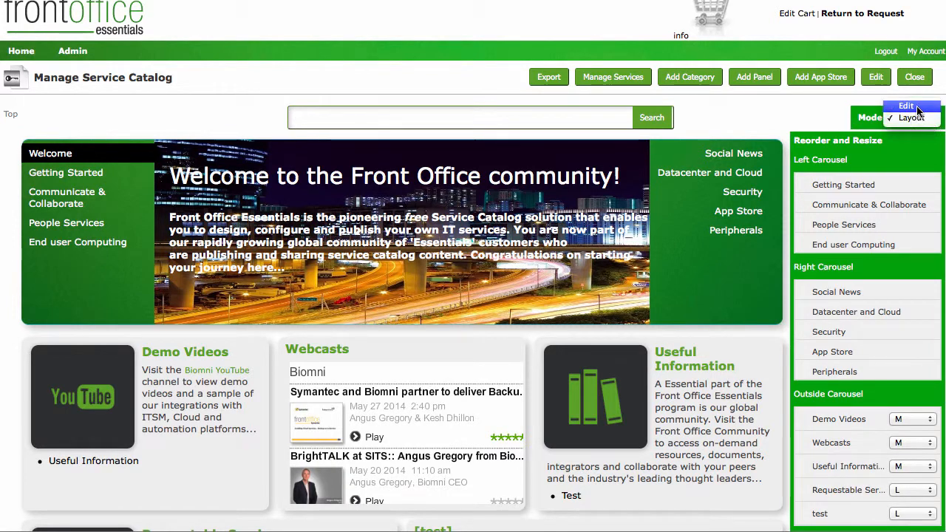
click(904, 106)
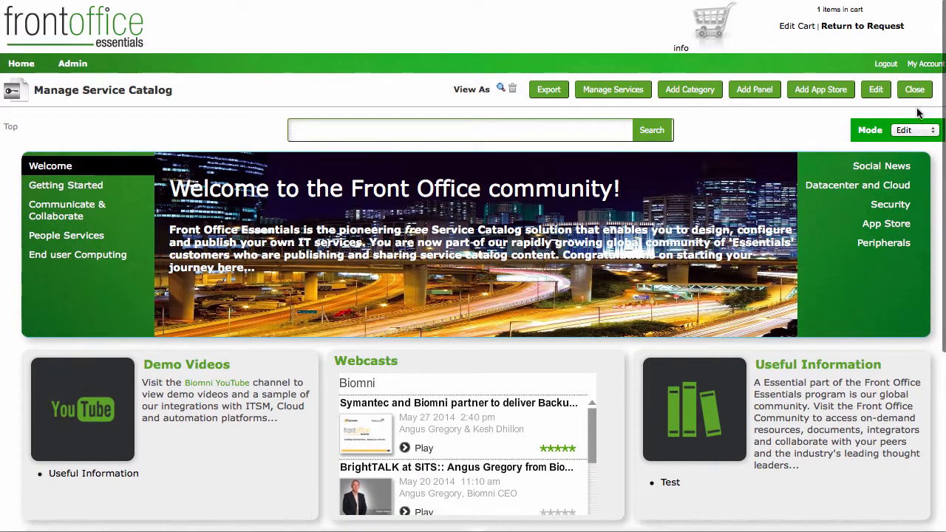
mouse_move(21, 63)
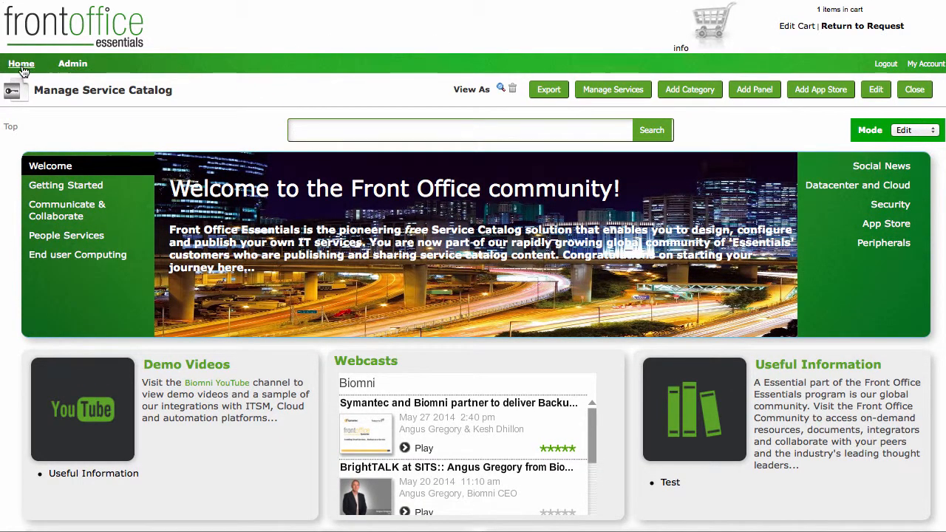
click(913, 91)
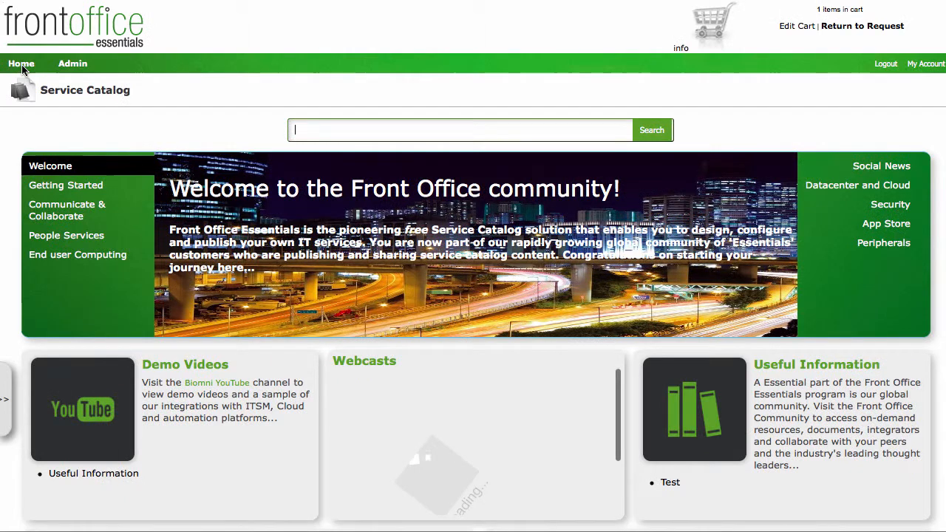